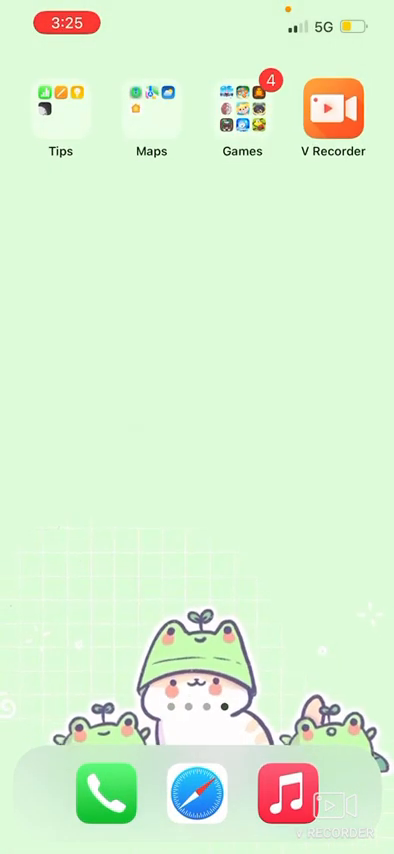
Launch Roblox from the home screen and open the Brookhaven RP game page
{"action": "left_click", "coordinate": [240, 110]}
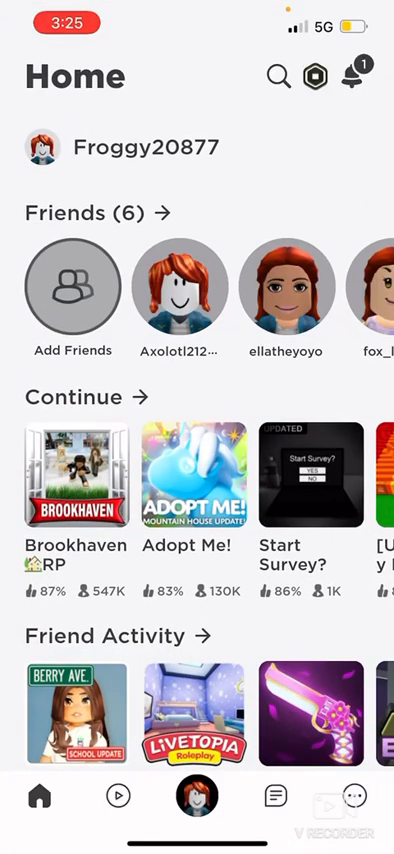
{"action": "left_click", "coordinate": [76, 470]}
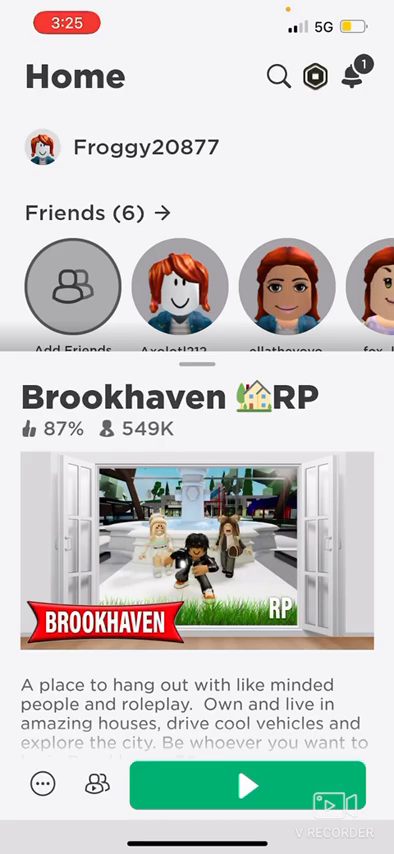
Start Brookhaven RP with the green Play button and wait for the welcome screen
{"action": "left_click", "coordinate": [248, 810]}
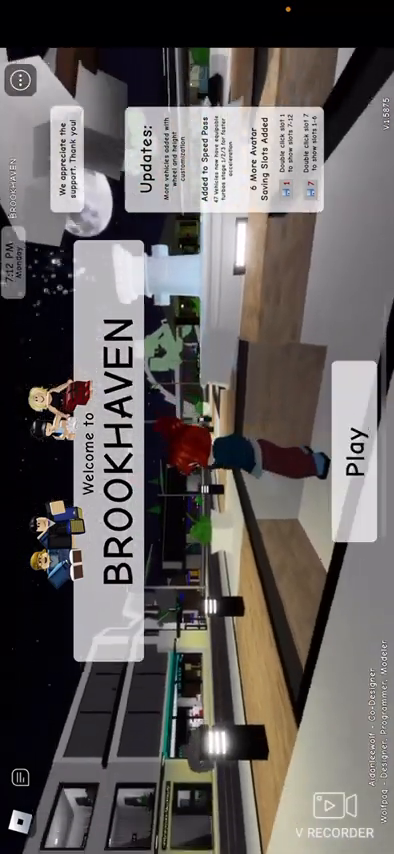
Enter the Brookhaven world, spawning at the police station with the item inventory shown
{"action": "left_click", "coordinate": [354, 458]}
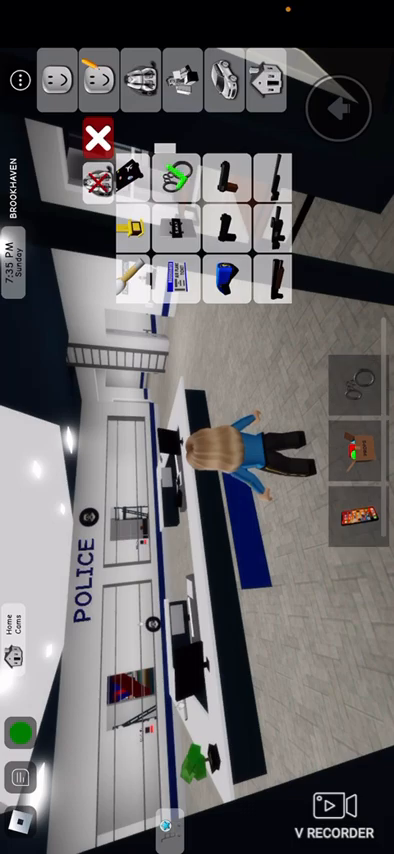
{"action": "left_click", "coordinate": [96, 136]}
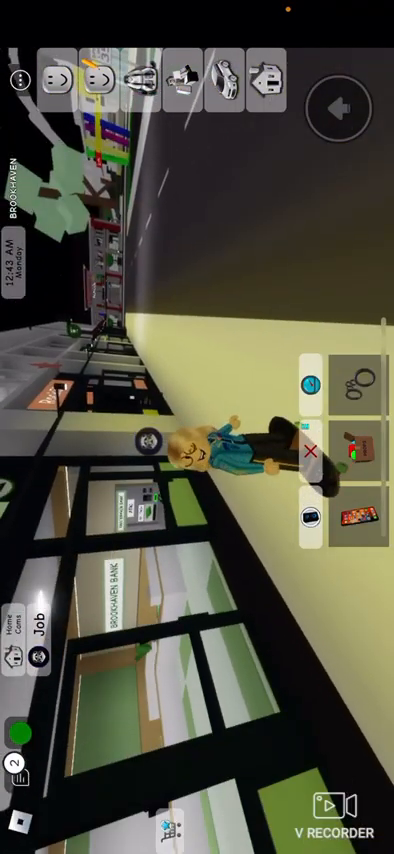
{"action": "left_click", "coordinate": [360, 516]}
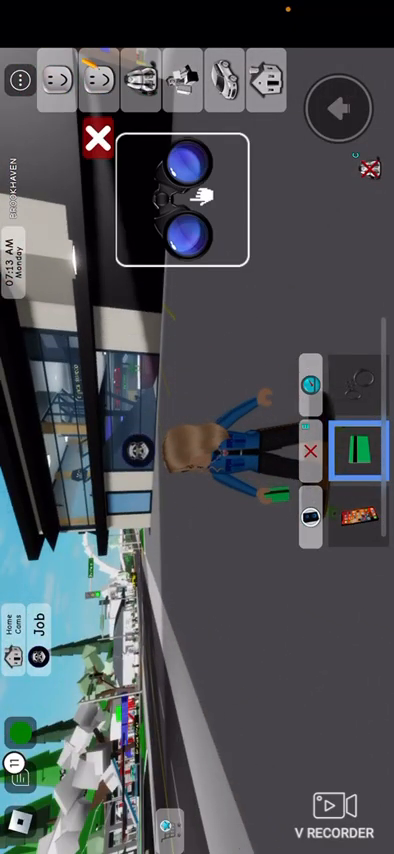
Bring up the house list and select a house, reaching the 'Choose selected house?' prompt
{"action": "left_click", "coordinate": [96, 144]}
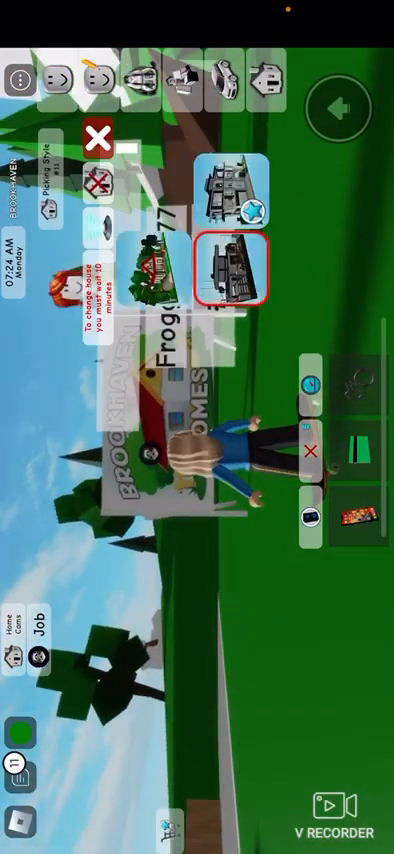
{"action": "left_click", "coordinate": [236, 268]}
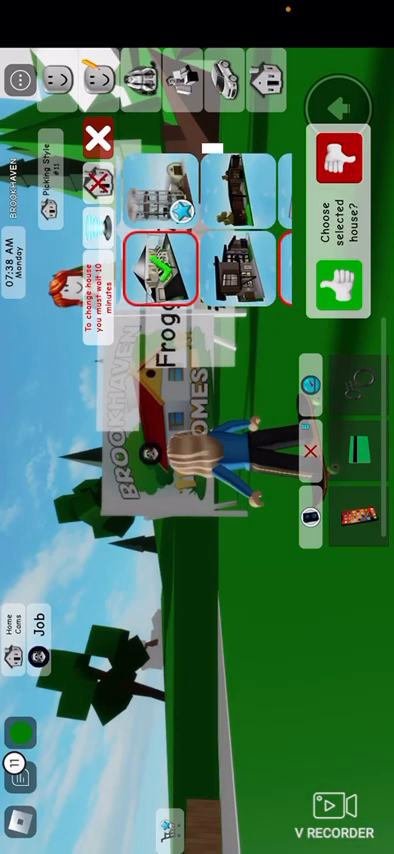
Confirm claiming the selected house with the thumbs-up so it appears on the lot
{"action": "left_click", "coordinate": [336, 276]}
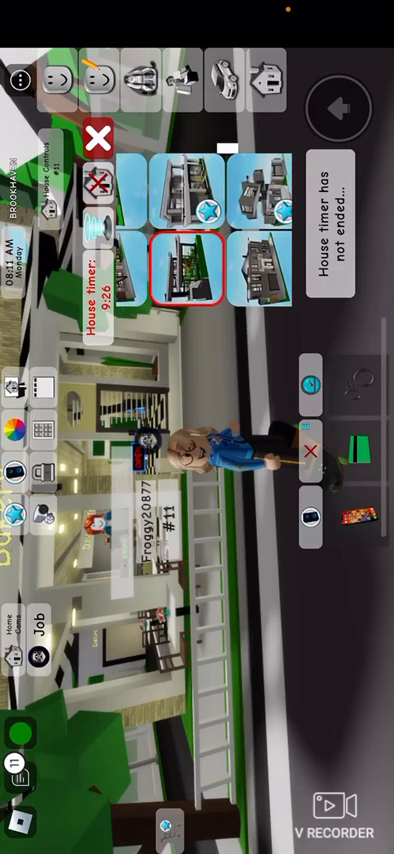
Dismiss the house list and head inside the newly claimed house
{"action": "left_click", "coordinate": [96, 140]}
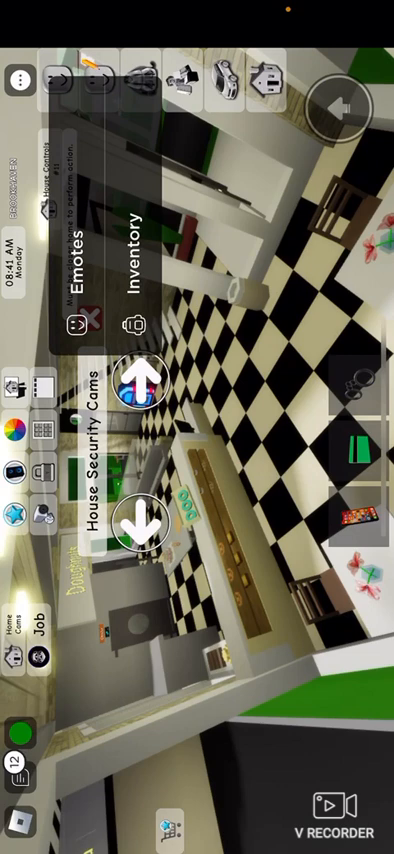
Close the player options panel and travel back to Brookhaven Bank as the alarm notice appears
{"action": "left_click", "coordinate": [78, 318]}
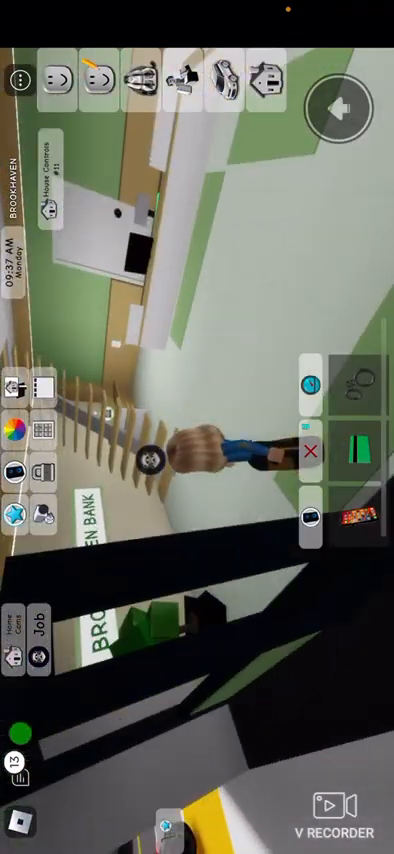
{"action": "left_click", "coordinate": [352, 388]}
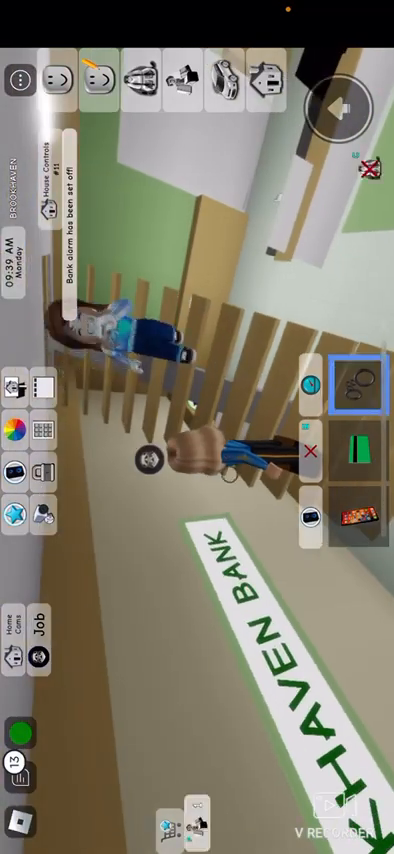